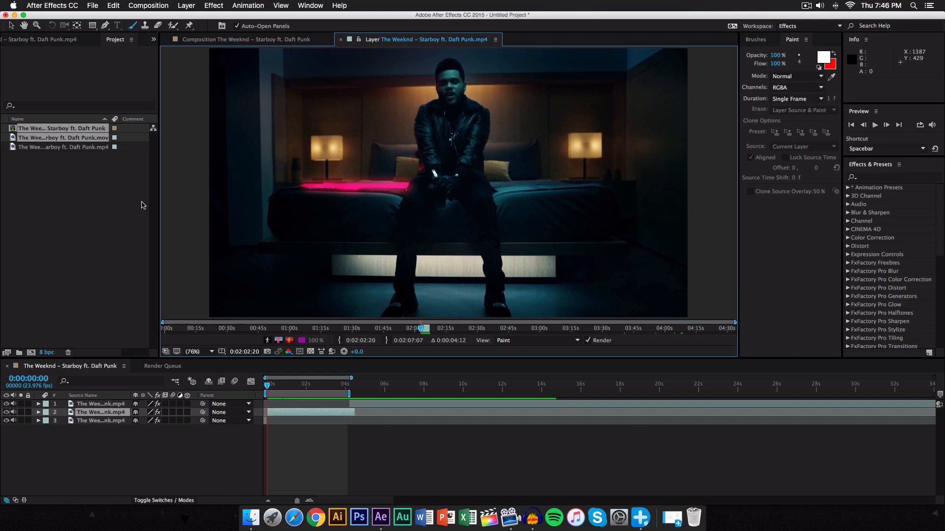
Preview the painted footage and scrub through frames to review the traced outlines.
{"action": "key", "text": "space"}
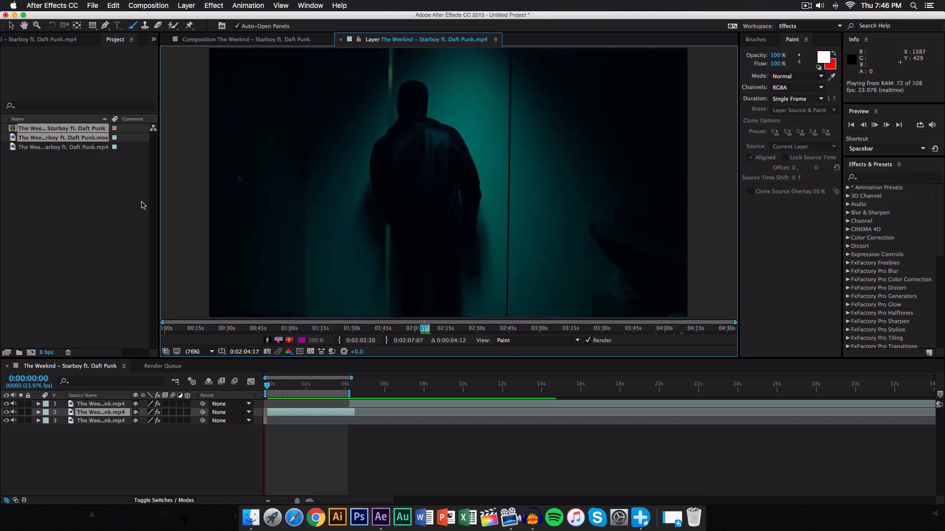
{"action": "left_click", "coordinate": [874, 125]}
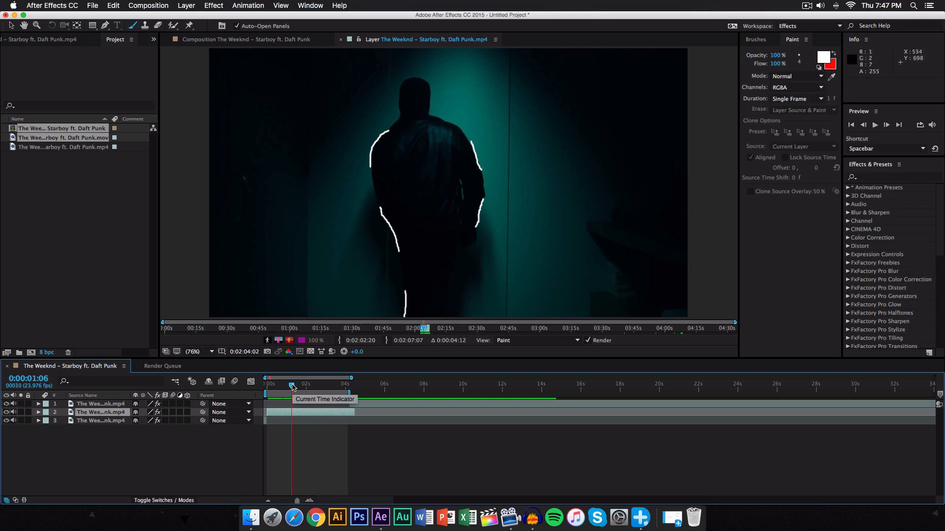
{"action": "left_click_drag", "start_coordinate": [291, 386], "coordinate": [296, 386]}
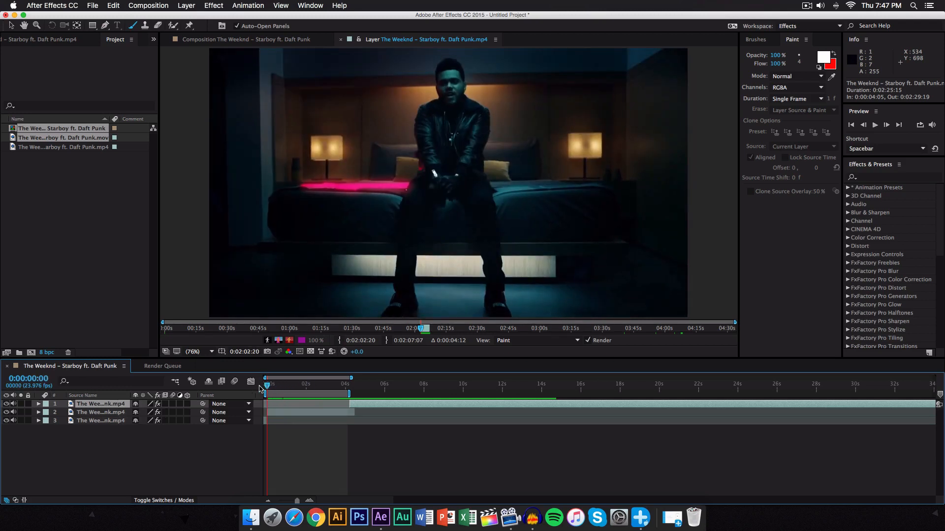
Keep the top Starboy video layer and select the other painted layers for removal.
{"action": "left_click", "coordinate": [272, 386]}
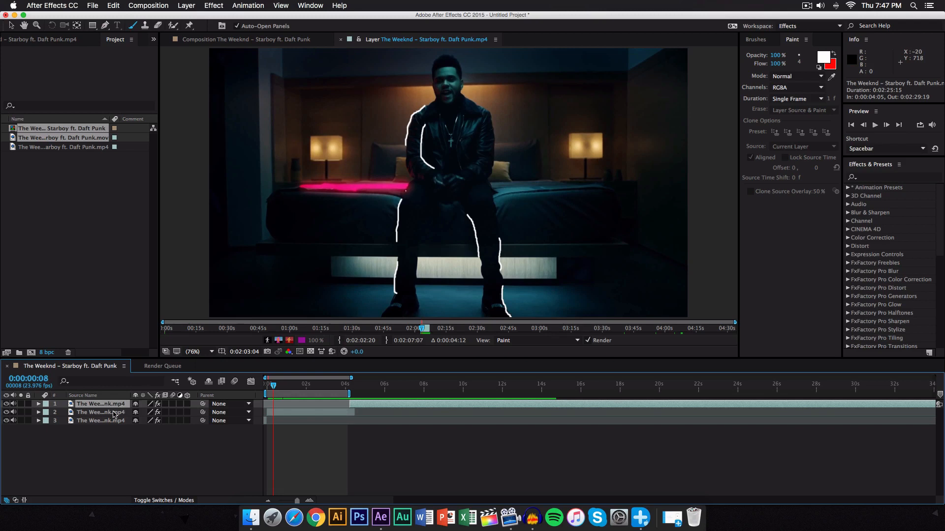
{"action": "left_click", "coordinate": [100, 413]}
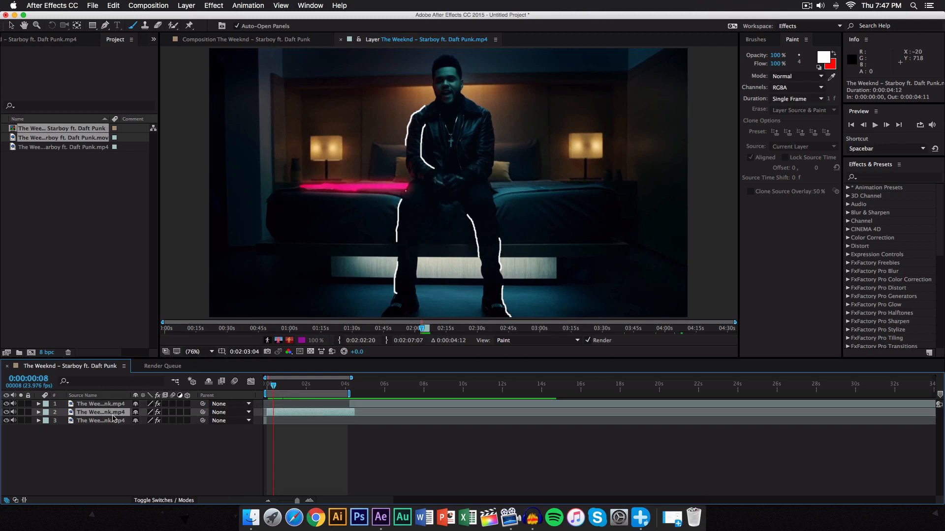
{"action": "mouse_move", "coordinate": [171, 337]}
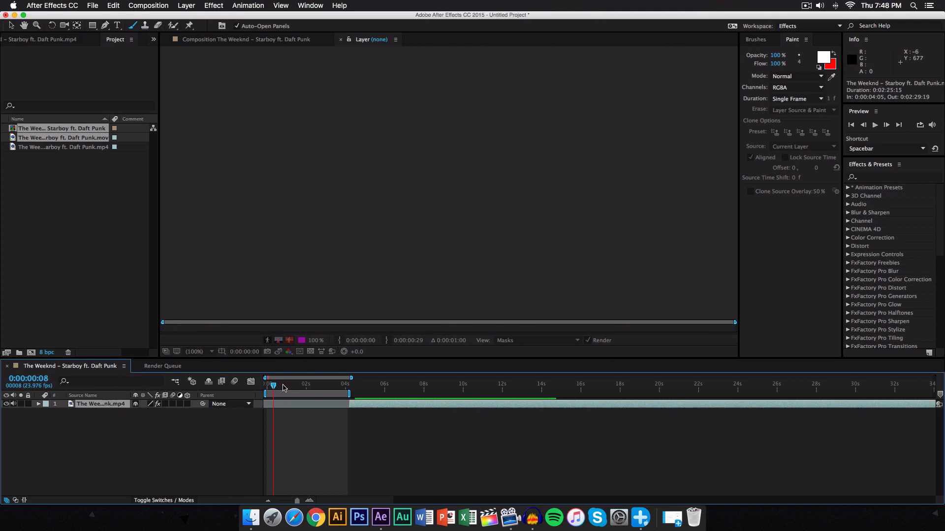
Return to the Composition view and select the Starboy video layer for duplication.
{"action": "left_click", "coordinate": [62, 147]}
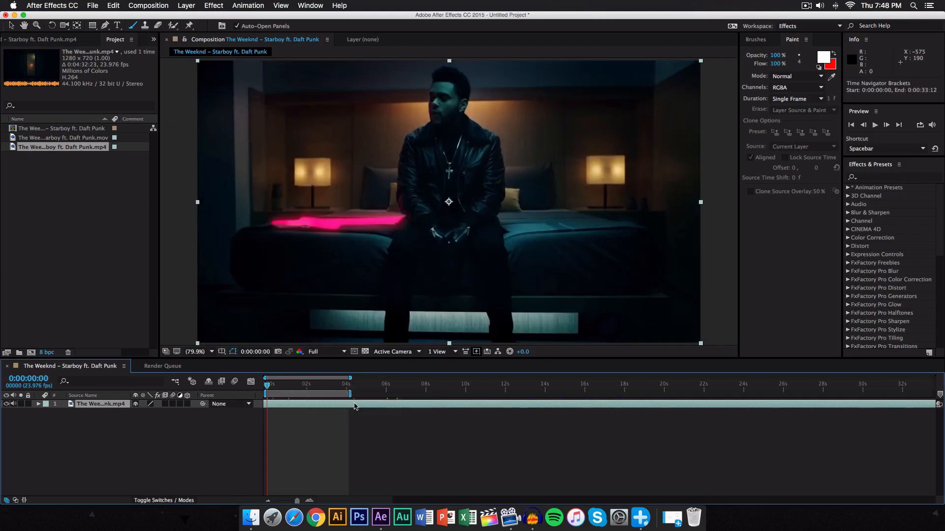
{"action": "mouse_move", "coordinate": [321, 403]}
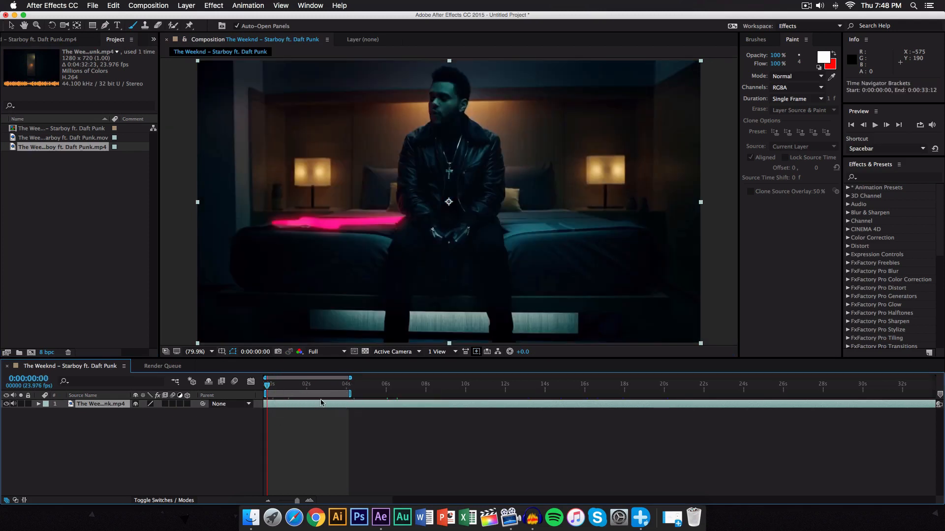
{"action": "left_click", "coordinate": [269, 383]}
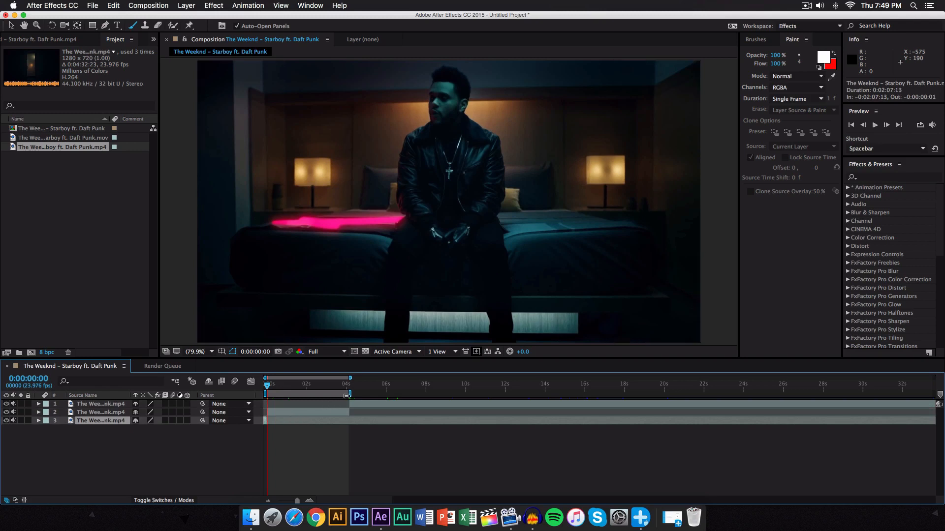
Select the middle video layer and reach the Window menu for the Paint panels.
{"action": "left_click", "coordinate": [268, 384]}
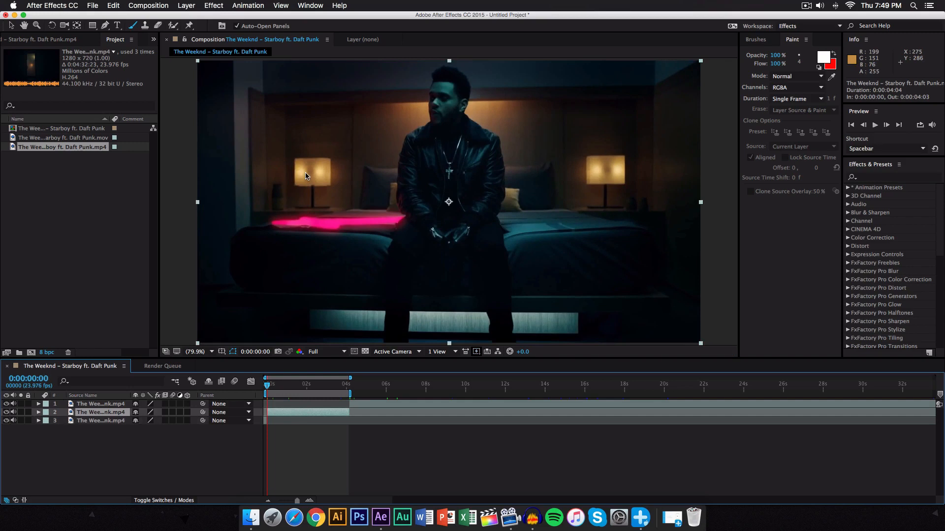
{"action": "left_click", "coordinate": [310, 6]}
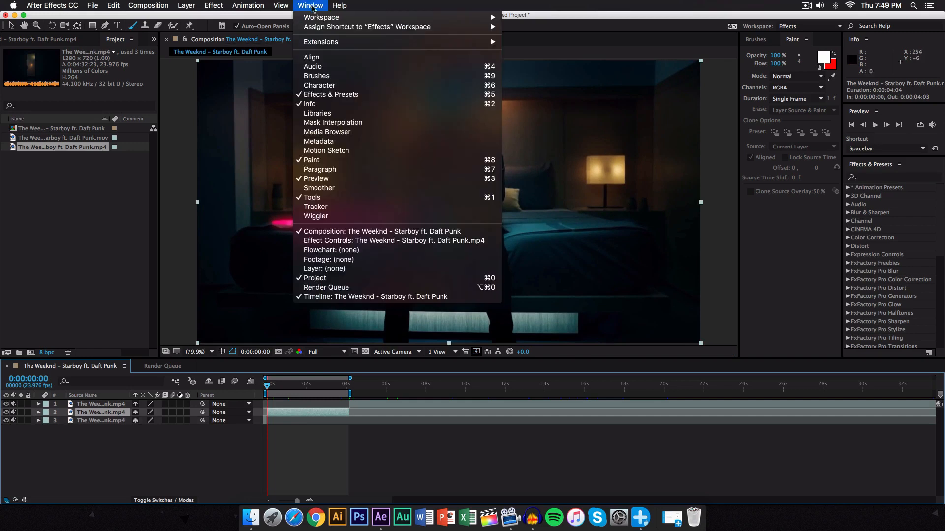
{"action": "mouse_move", "coordinate": [312, 159]}
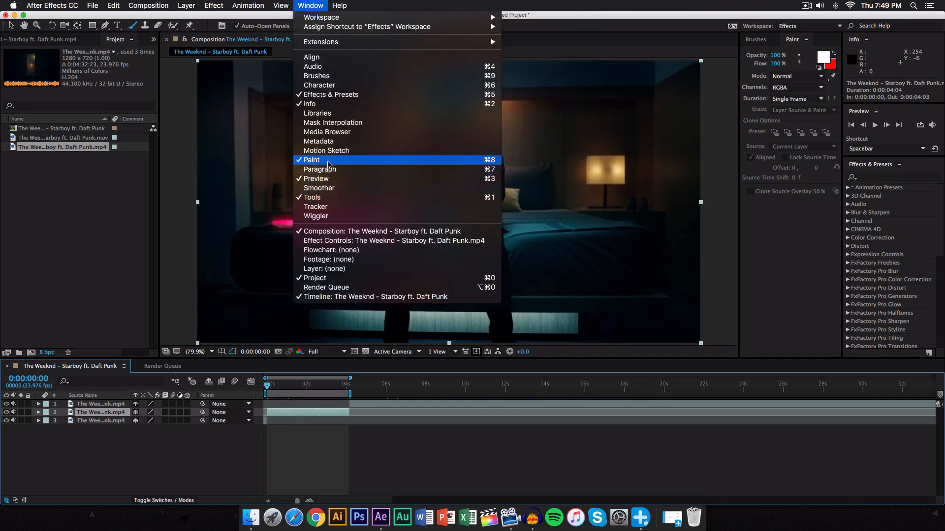
{"action": "mouse_move", "coordinate": [316, 75]}
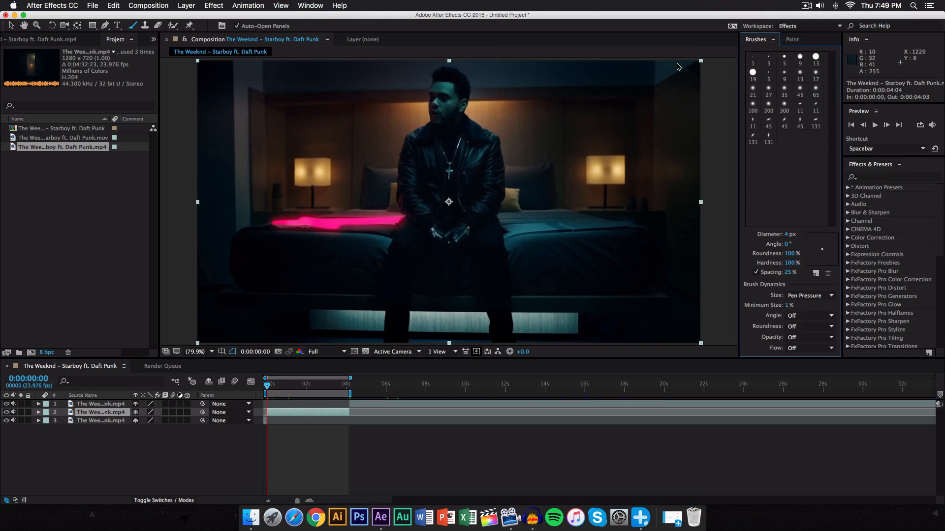
{"action": "mouse_move", "coordinate": [680, 66]}
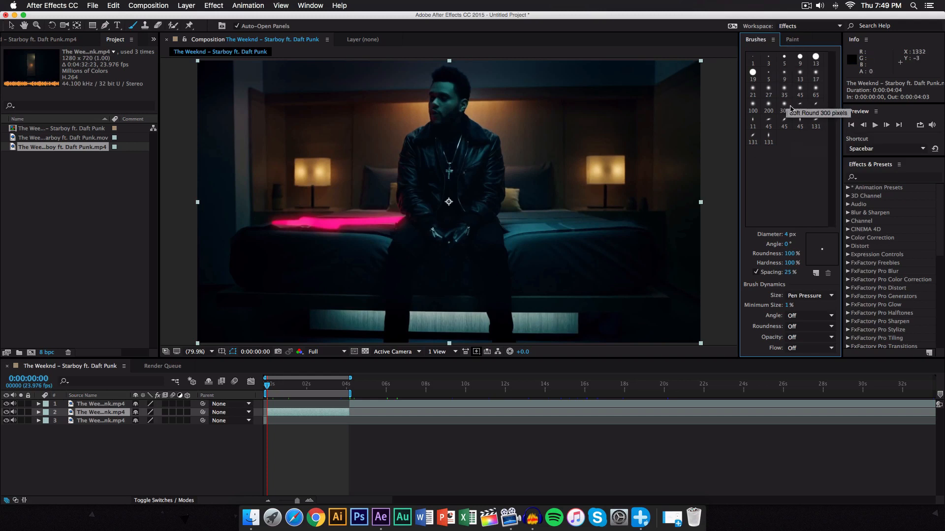
{"action": "mouse_move", "coordinate": [776, 65]}
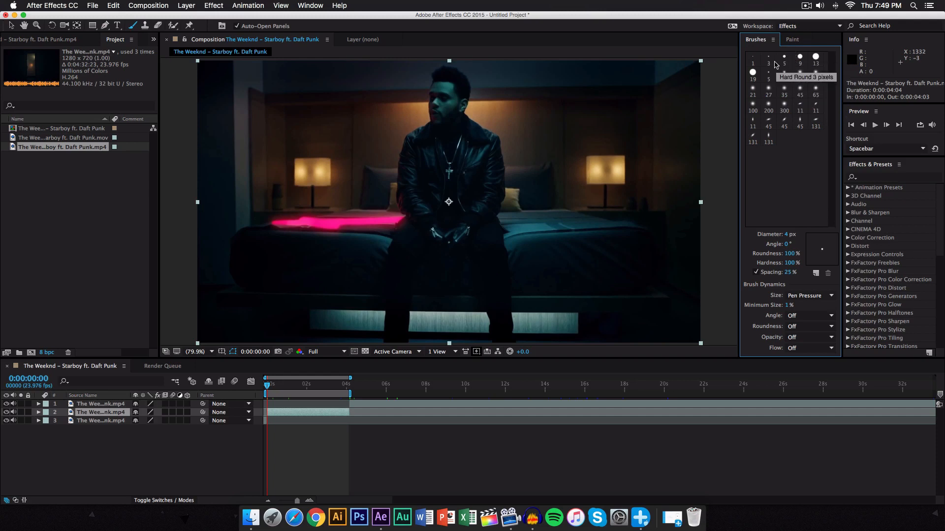
Choose the Hard Round 9 pixels brush preset in the Brushes panel.
{"action": "left_click", "coordinate": [794, 234]}
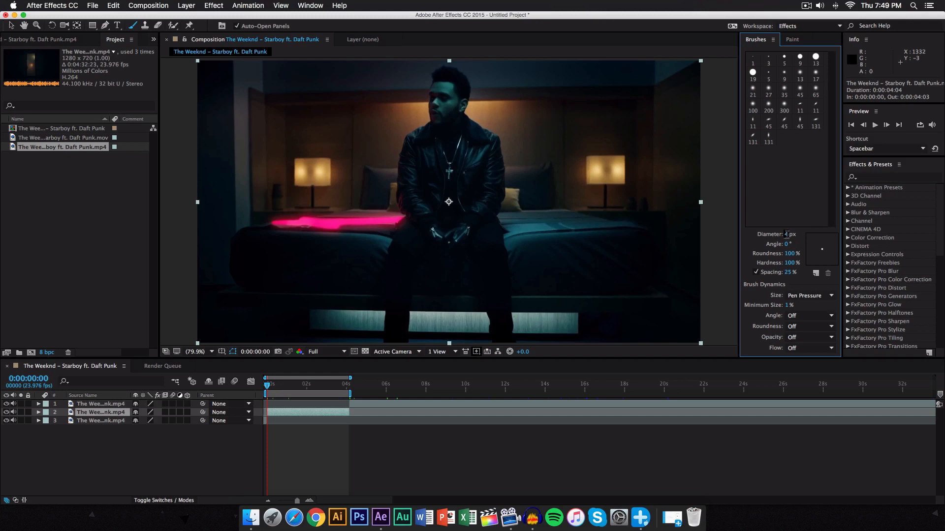
{"action": "mouse_move", "coordinate": [784, 60]}
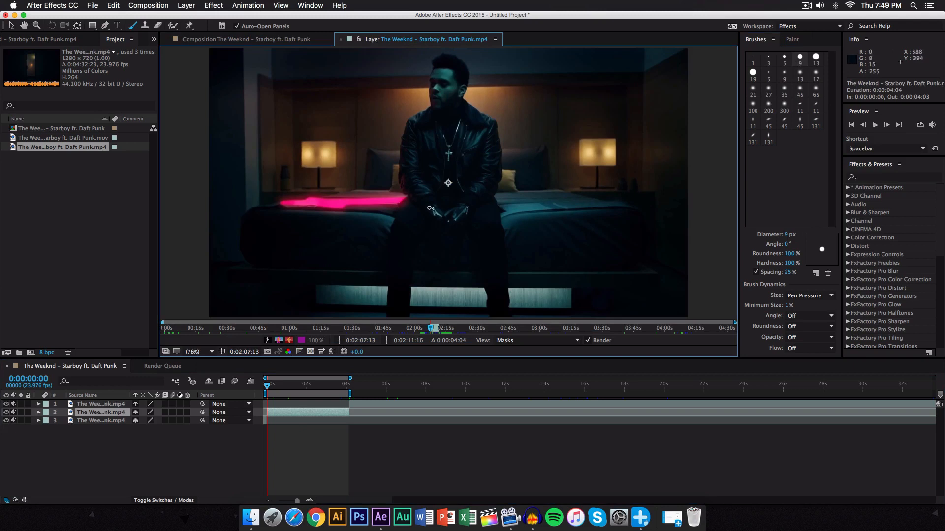
{"action": "mouse_move", "coordinate": [455, 175]}
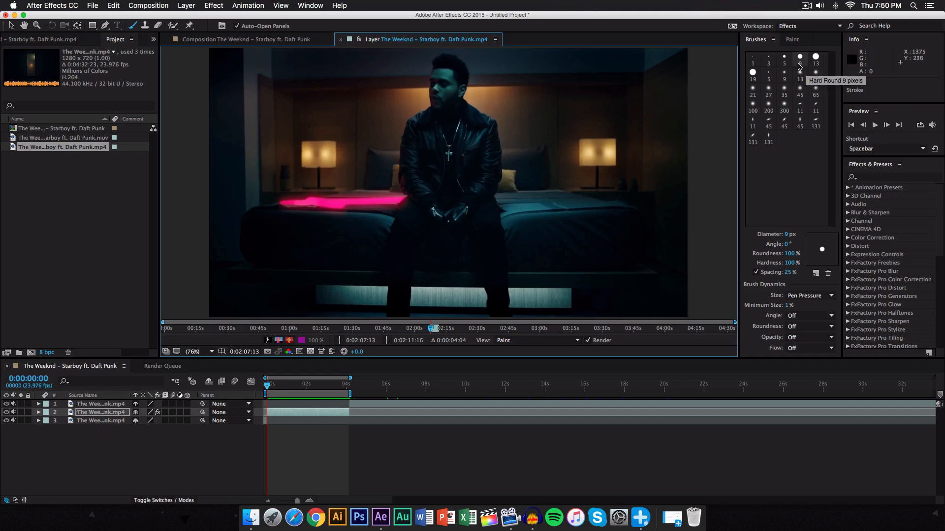
{"action": "left_click_drag", "start_coordinate": [363, 207], "coordinate": [496, 164]}
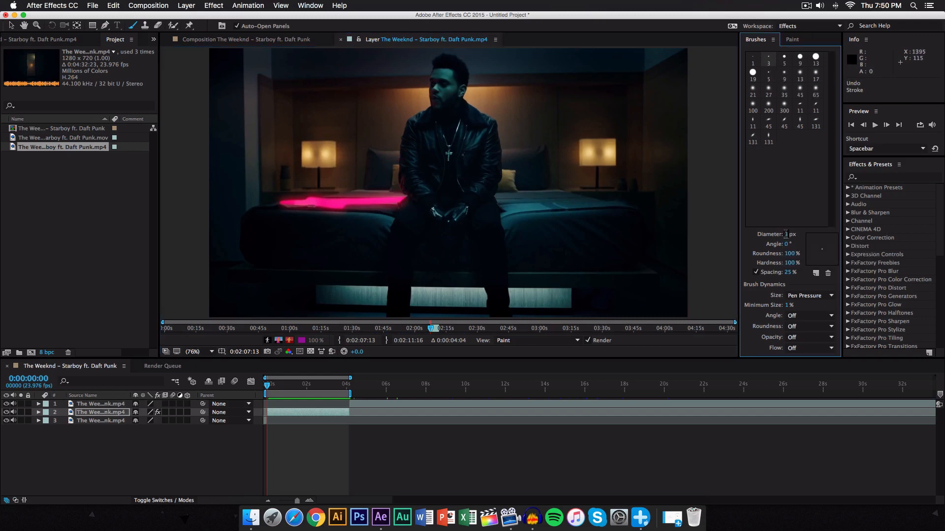
{"action": "left_click", "coordinate": [793, 39]}
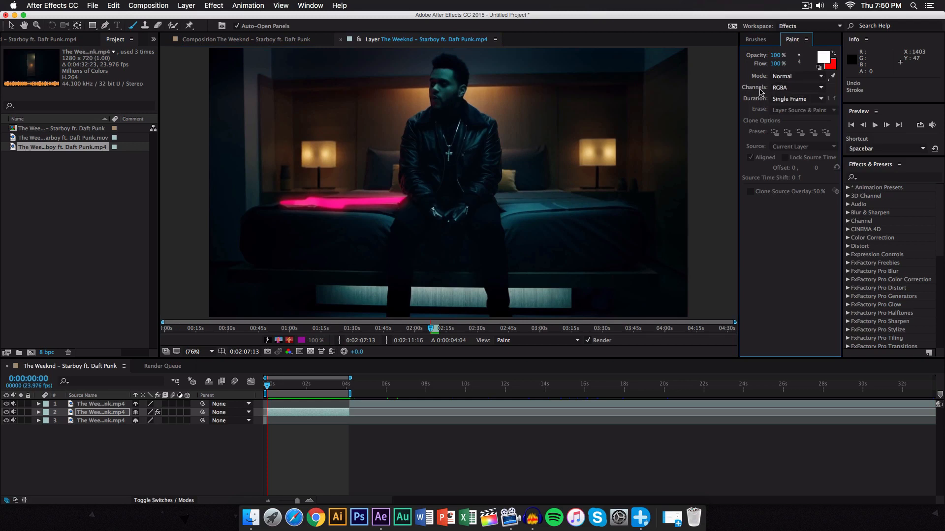
{"action": "left_click", "coordinate": [801, 86]}
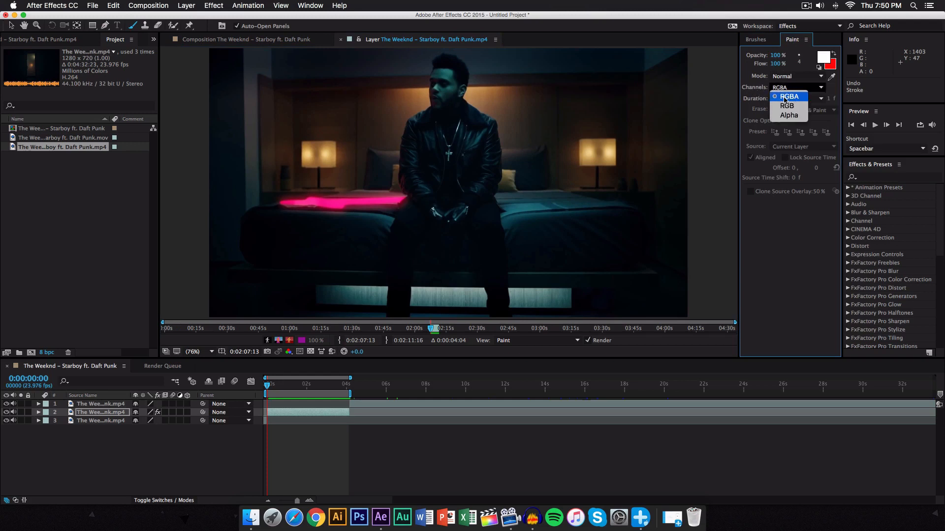
{"action": "left_click", "coordinate": [795, 98]}
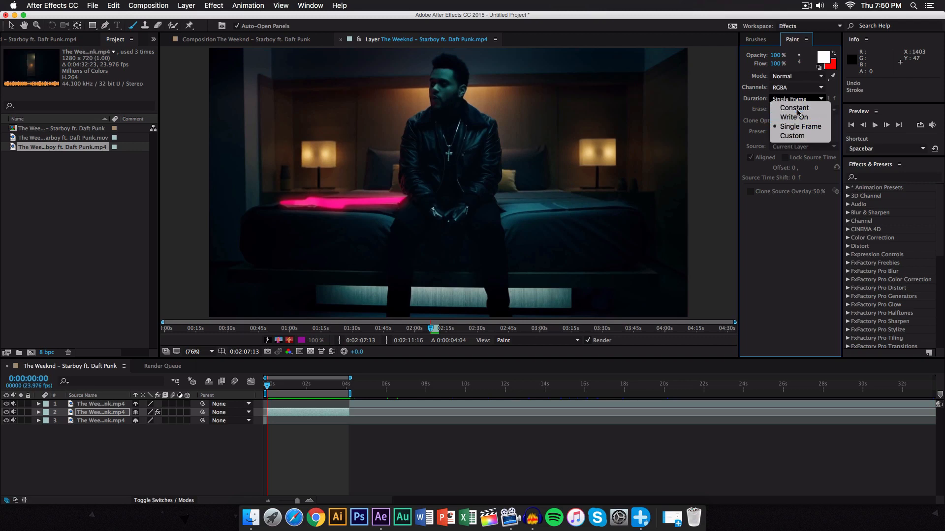
{"action": "left_click", "coordinate": [794, 108]}
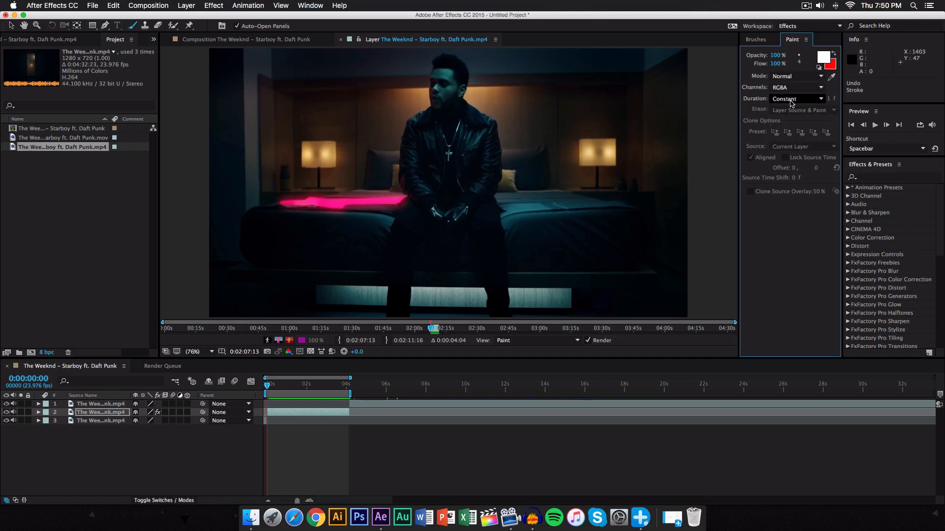
{"action": "left_click", "coordinate": [795, 98]}
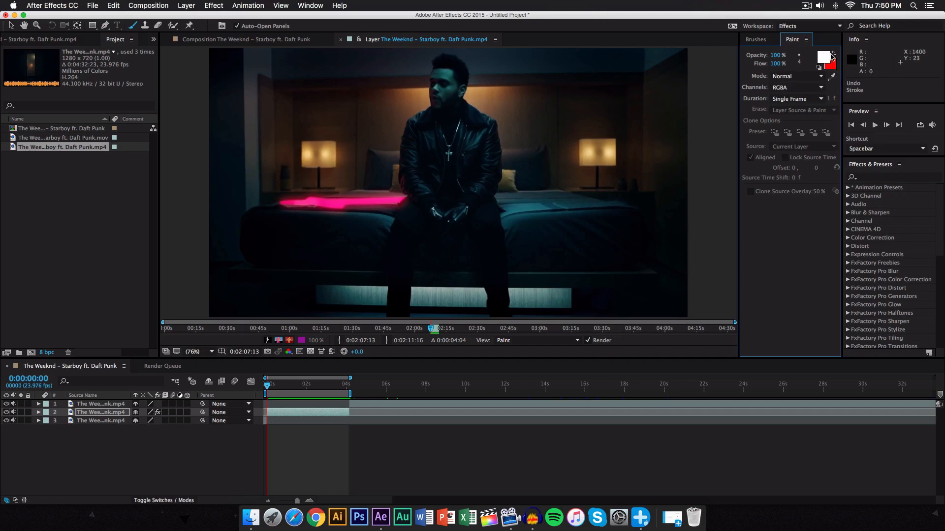
{"action": "mouse_move", "coordinate": [832, 55]}
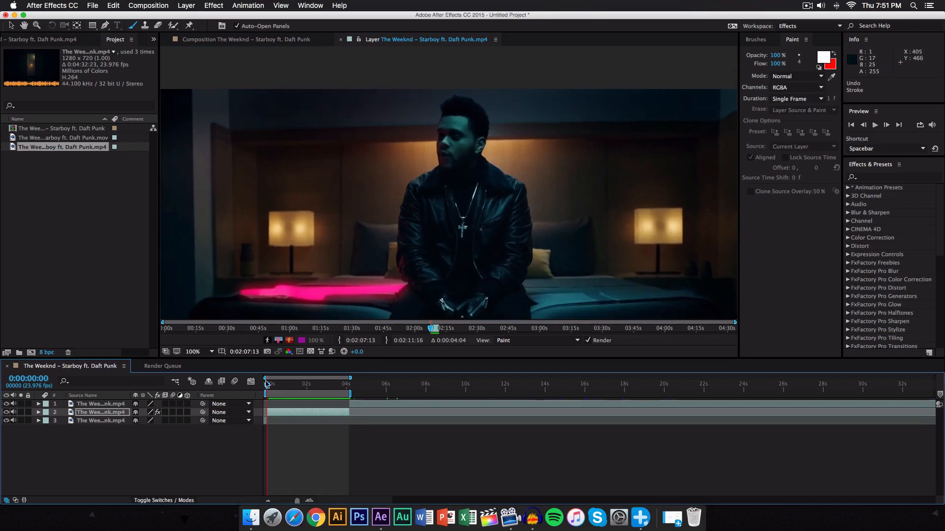
{"action": "mouse_move", "coordinate": [403, 226]}
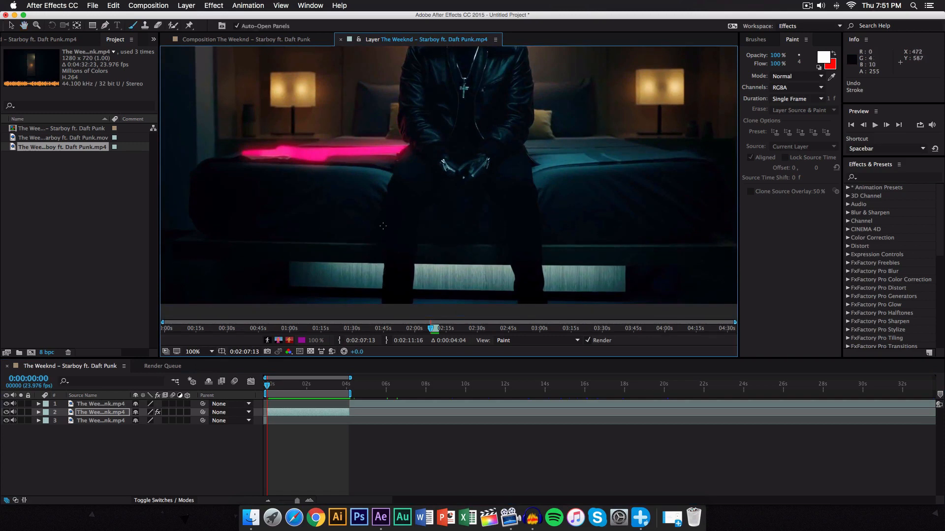
{"action": "mouse_move", "coordinate": [394, 205]}
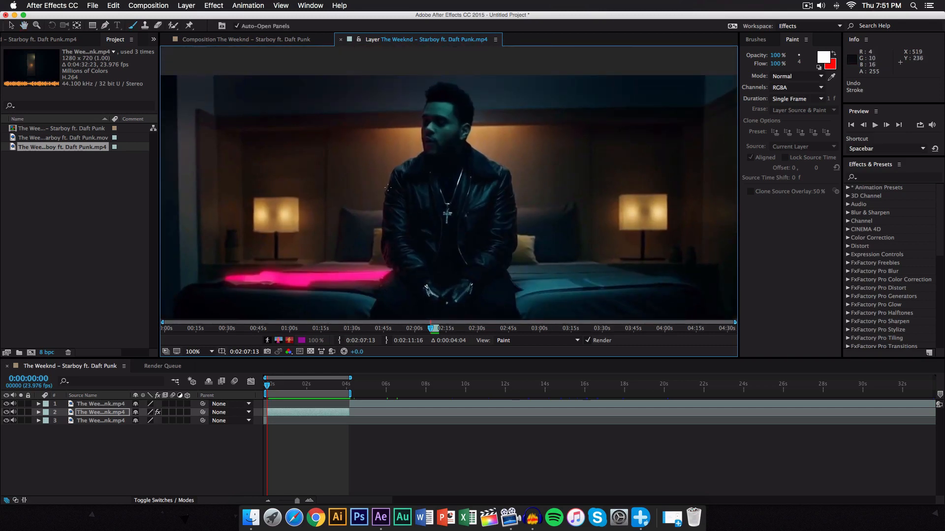
{"action": "mouse_move", "coordinate": [471, 91]}
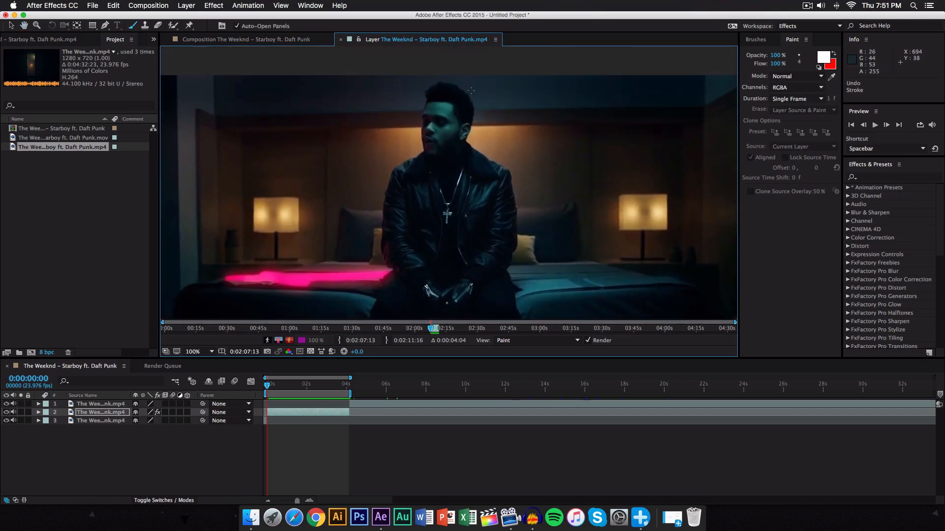
{"action": "mouse_move", "coordinate": [516, 226]}
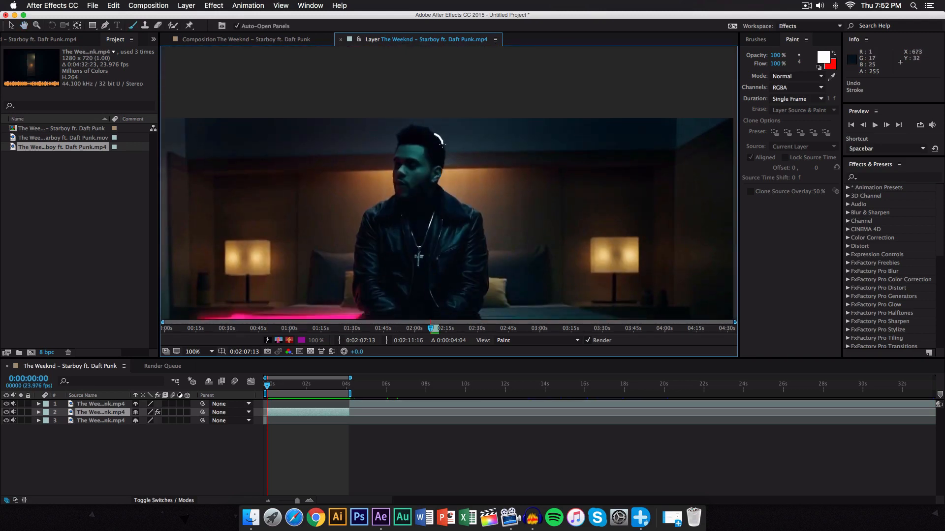
Paint a white stroke along the singer's head and bring the legs into view.
{"action": "left_click_drag", "start_coordinate": [439, 136], "coordinate": [439, 175]}
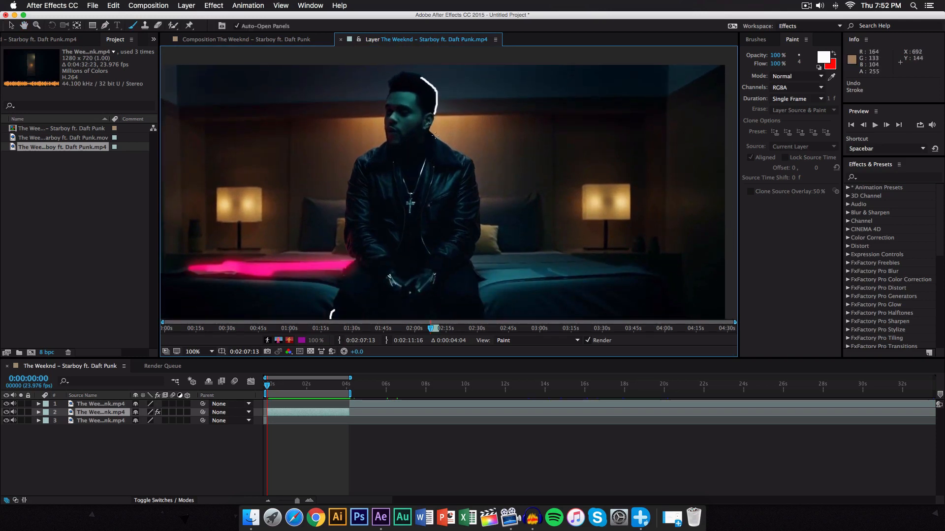
{"action": "left_click_drag", "start_coordinate": [431, 136], "coordinate": [474, 163]}
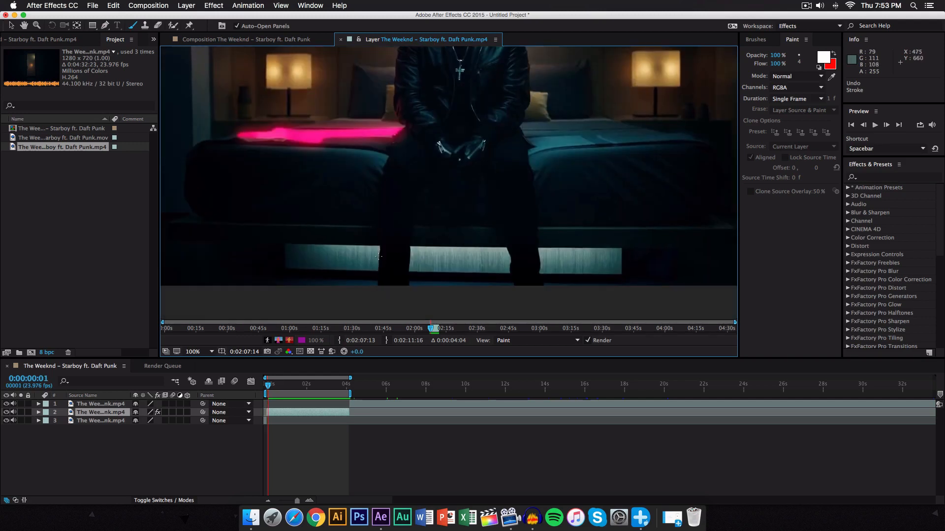
Trace white strokes down the left leg and along the right side of the head on frame two.
{"action": "left_click_drag", "start_coordinate": [377, 209], "coordinate": [376, 253]}
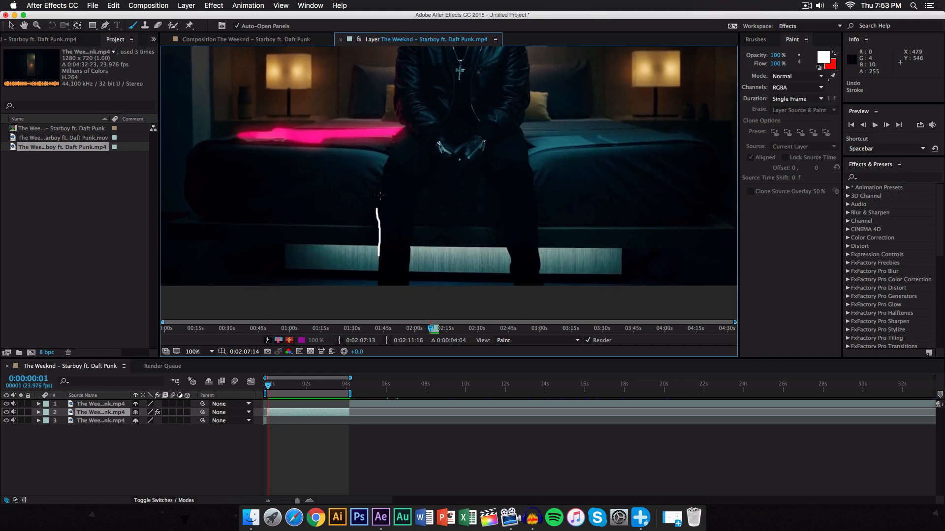
{"action": "mouse_move", "coordinate": [379, 192]}
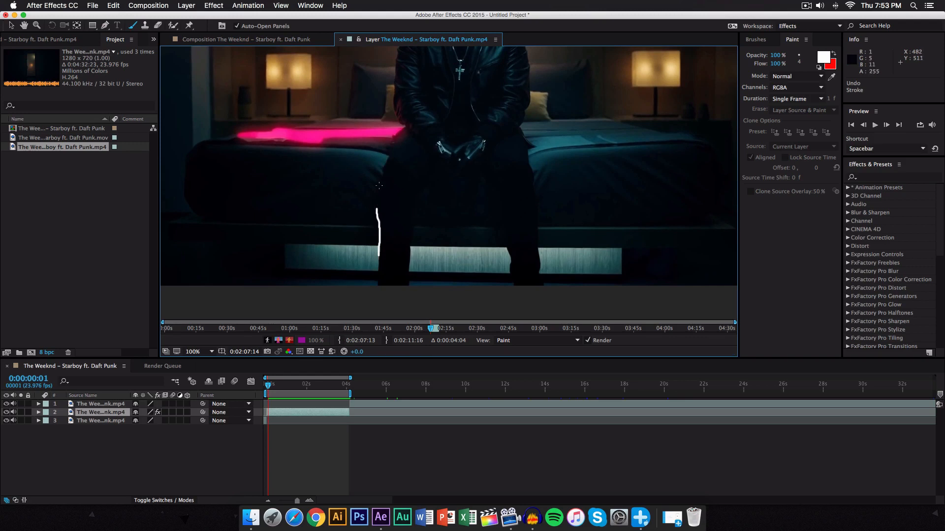
{"action": "left_click_drag", "start_coordinate": [377, 253], "coordinate": [398, 148]}
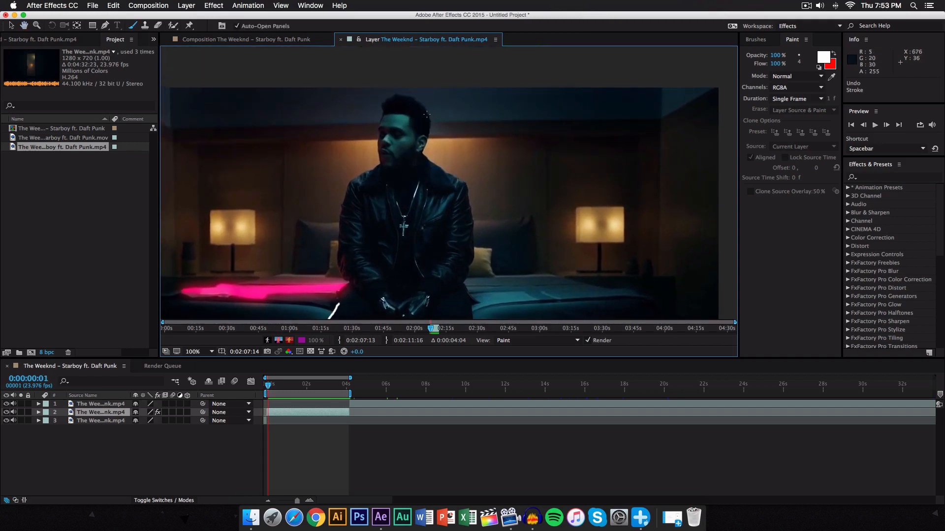
{"action": "left_click_drag", "start_coordinate": [426, 113], "coordinate": [422, 155]}
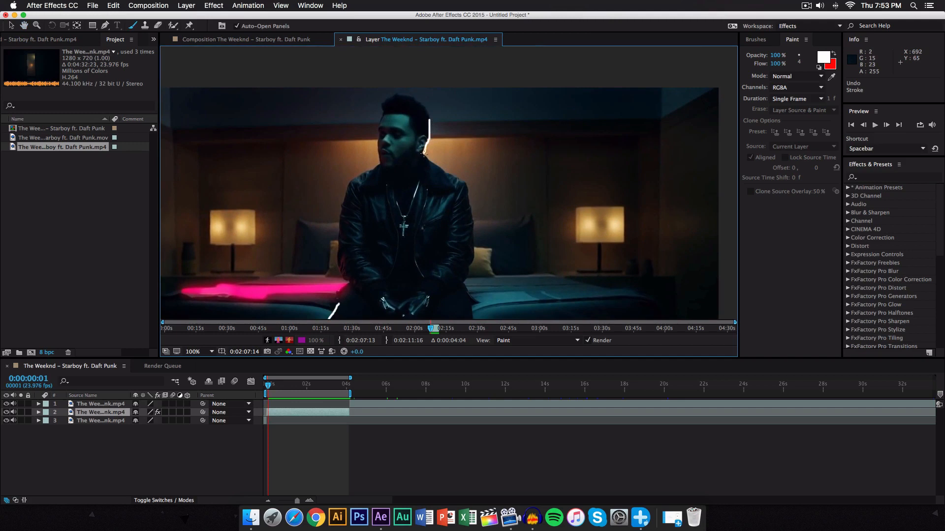
{"action": "mouse_move", "coordinate": [476, 198]}
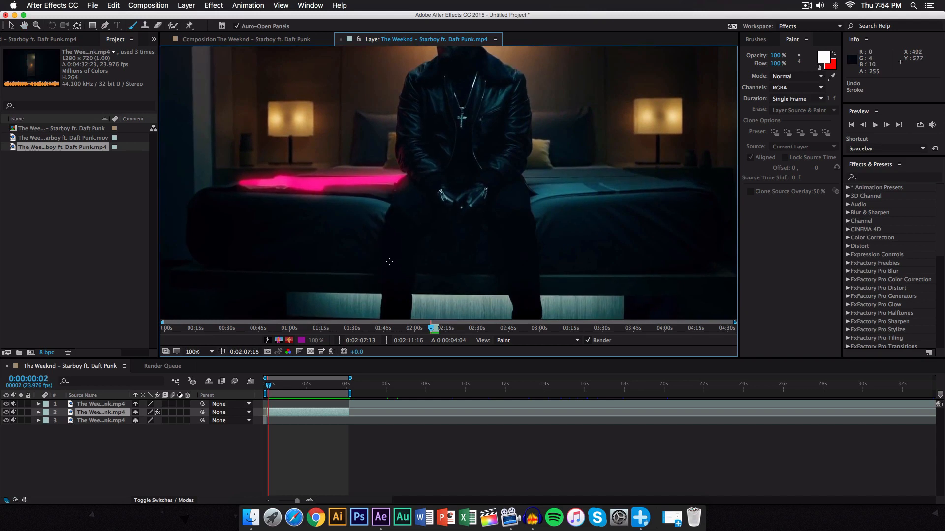
Paint white strokes along the singer's side and continue the head outline.
{"action": "left_click_drag", "start_coordinate": [382, 216], "coordinate": [378, 259]}
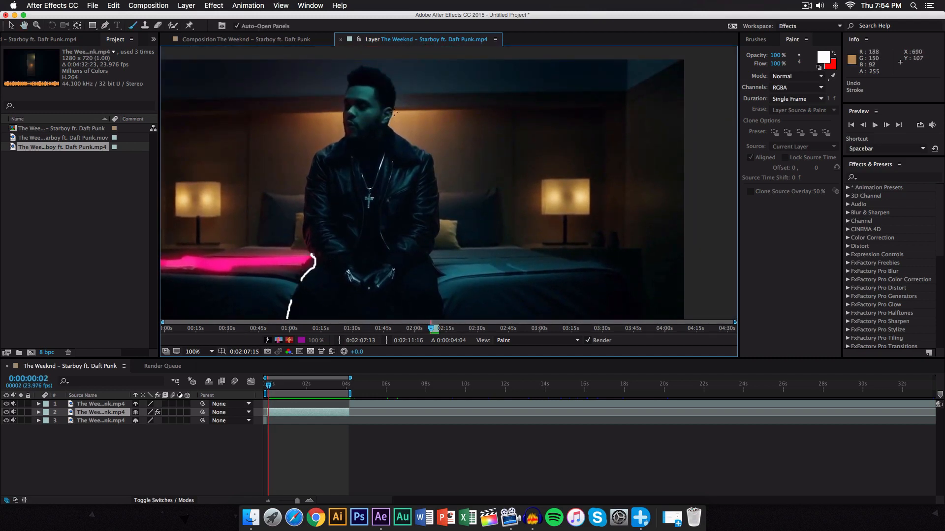
{"action": "left_click_drag", "start_coordinate": [389, 113], "coordinate": [412, 144]}
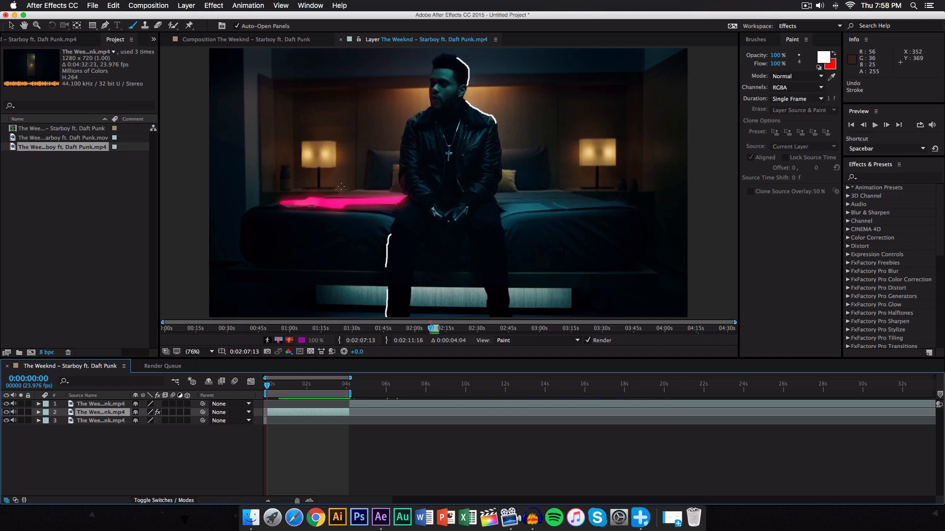
RAM-preview the layer to watch the white outline animate around the singer.
{"action": "key", "text": "space"}
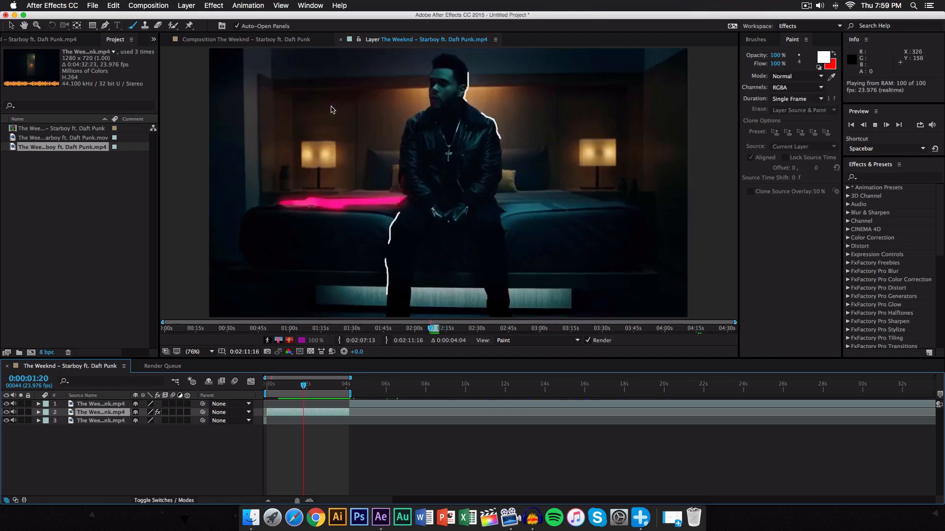